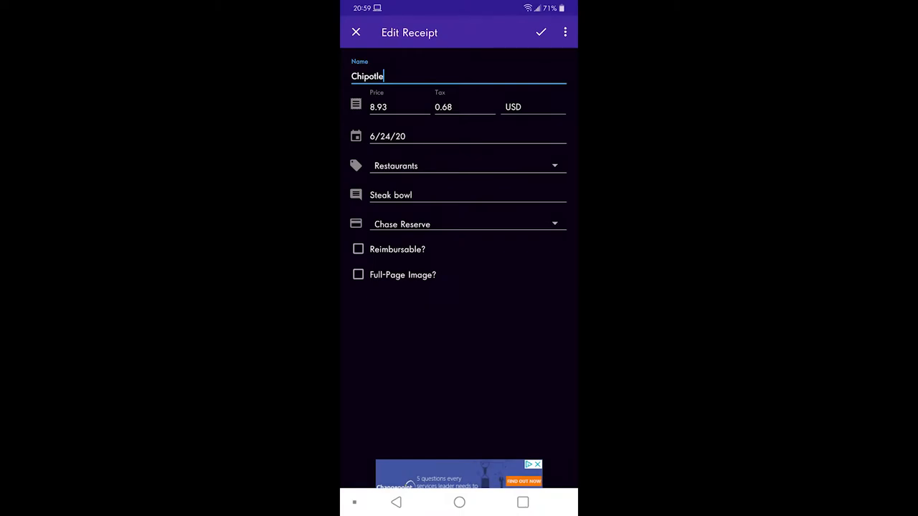
# Close the credit card detail panel to show both cards' balances, rewards points and pending activity.
pyautogui.click(356, 32)
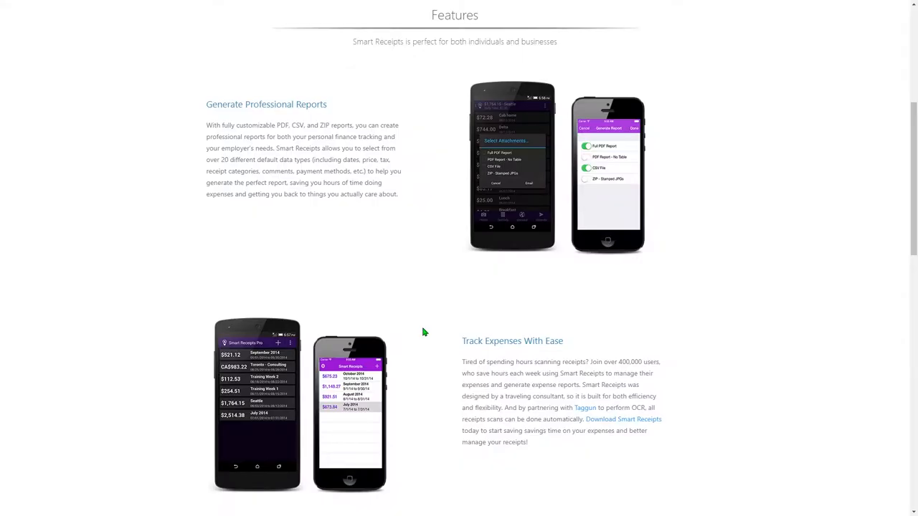
pyautogui.scroll(-3)
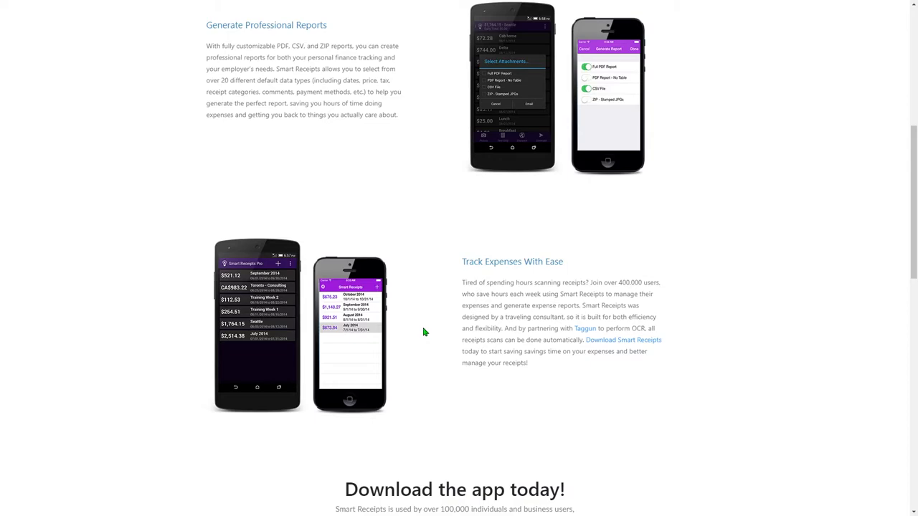
pyautogui.moveTo(426, 331)
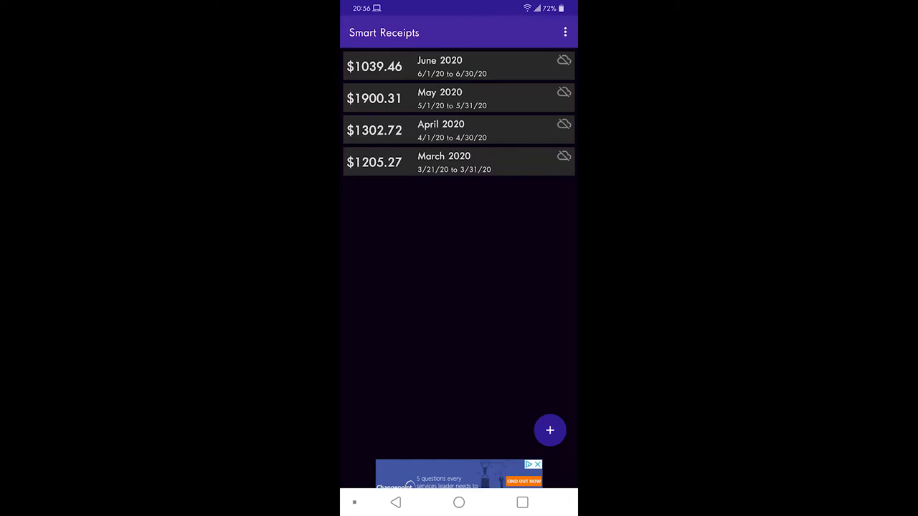
pyautogui.click(451, 66)
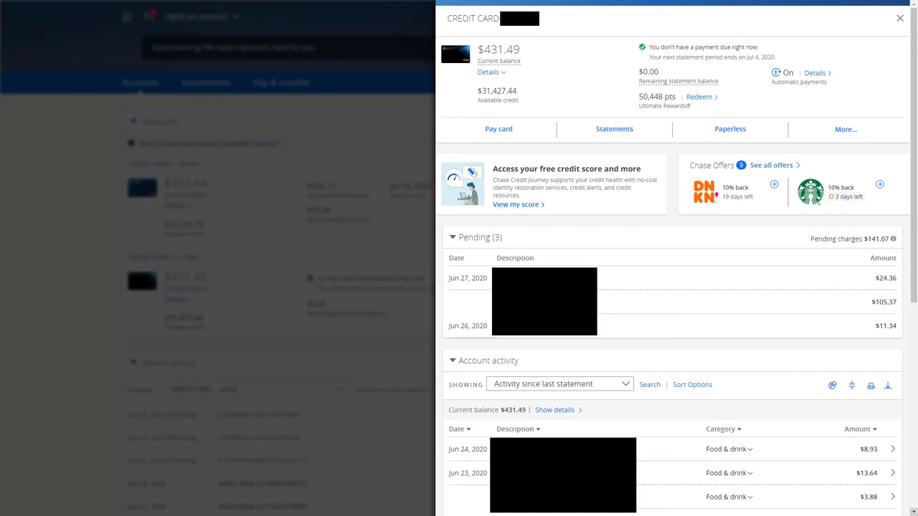
pyautogui.click(900, 18)
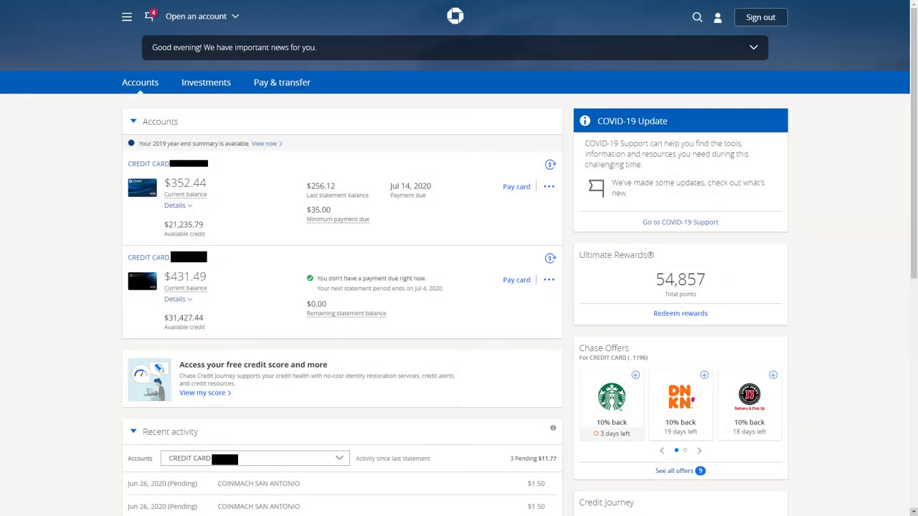